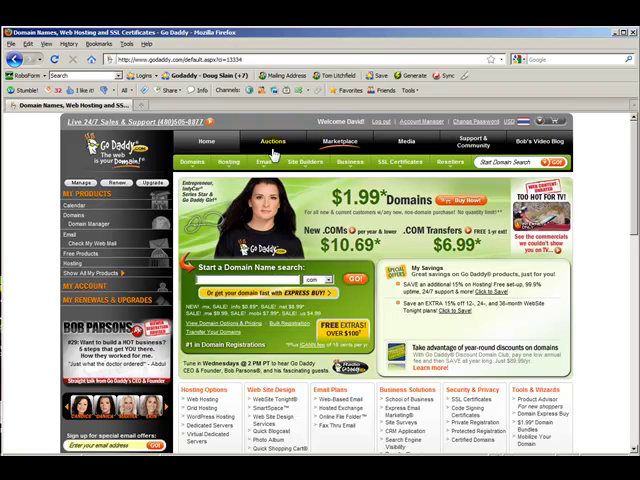
Choose the Deluxe Windows hosting account from the Hosting Account list and launch its management
click(296, 180)
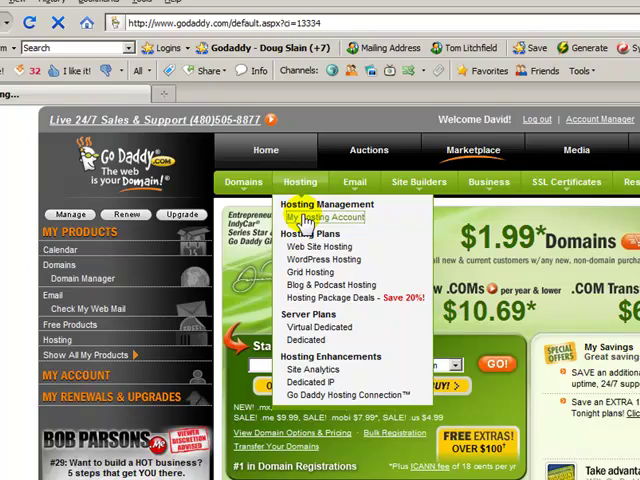
click(318, 218)
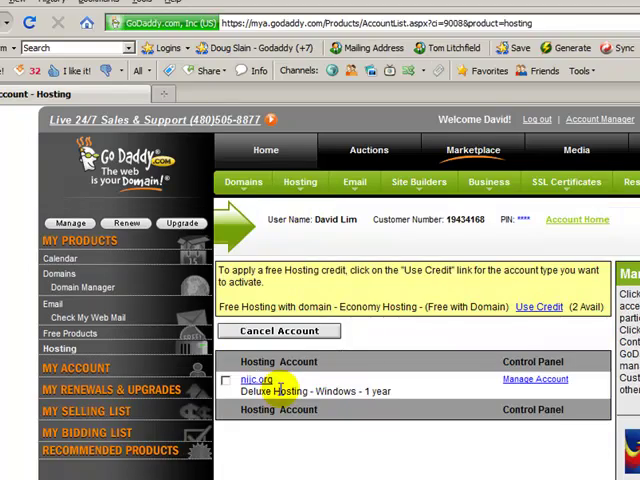
click(534, 378)
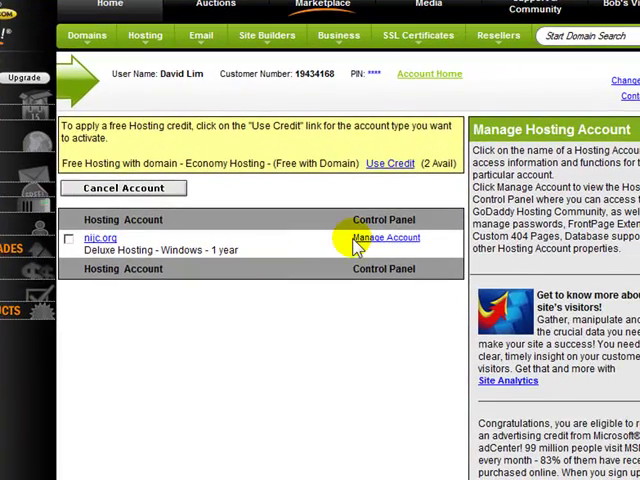
mouse_move(388, 240)
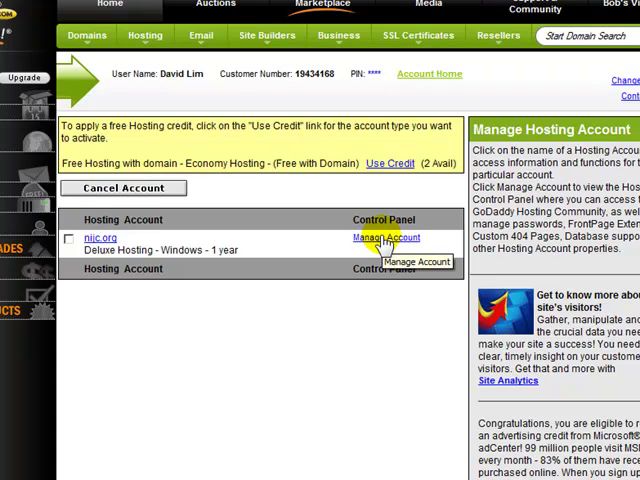
click(386, 236)
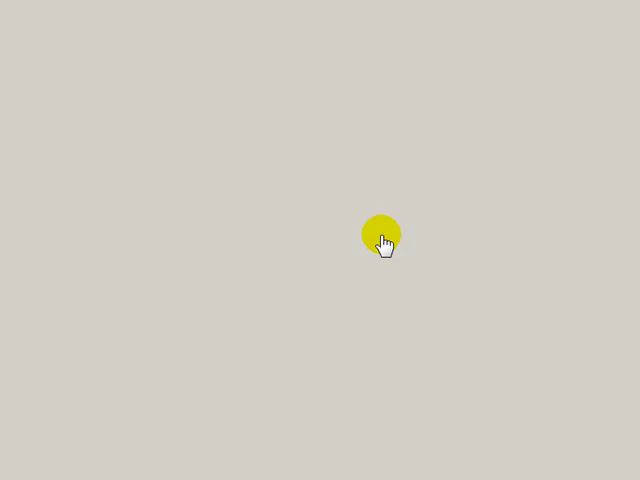
Expand the Databases section to show MySQL, Access and SQL Server options
click(384, 232)
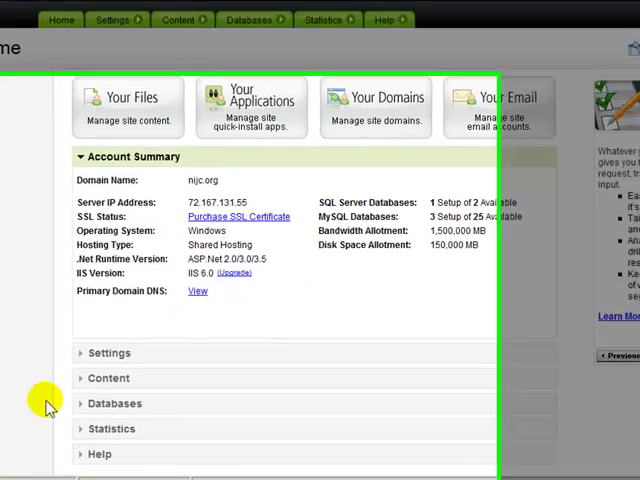
click(116, 404)
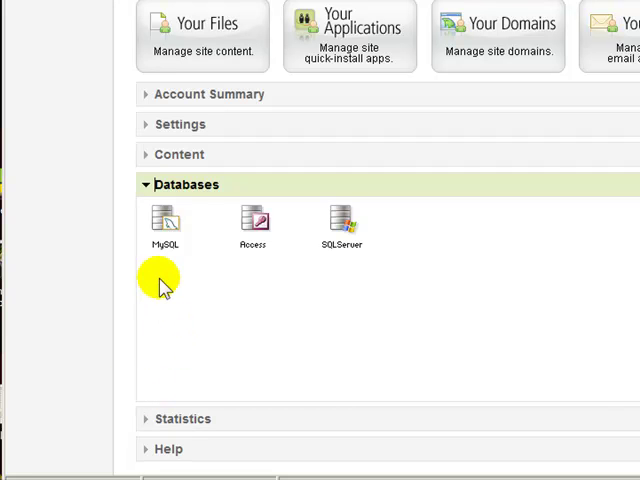
mouse_move(164, 222)
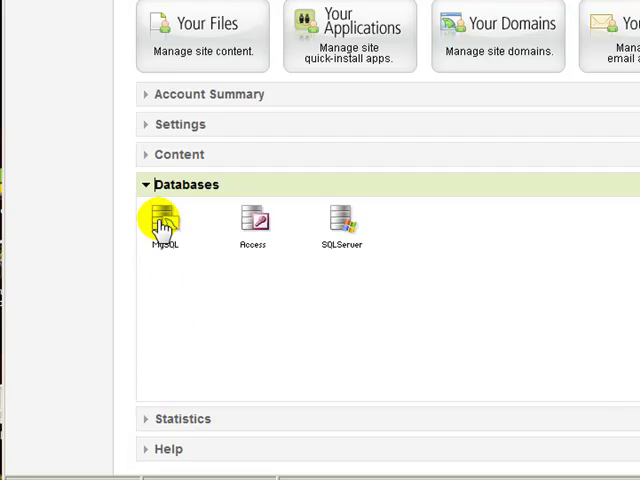
Show the MySQL databases list with ext_cal, cimccuser and cimcc
click(162, 218)
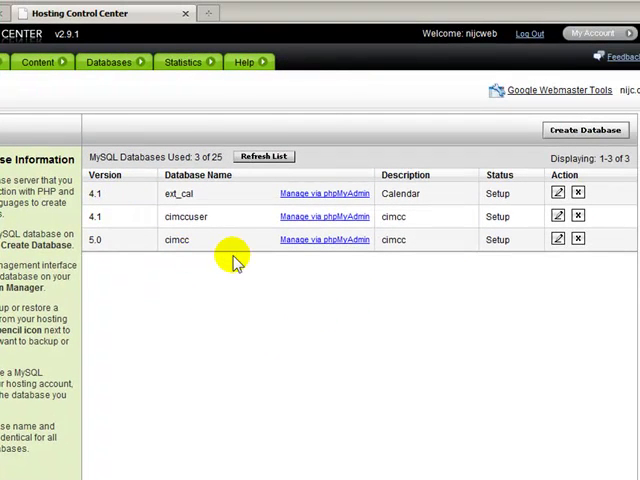
mouse_move(316, 276)
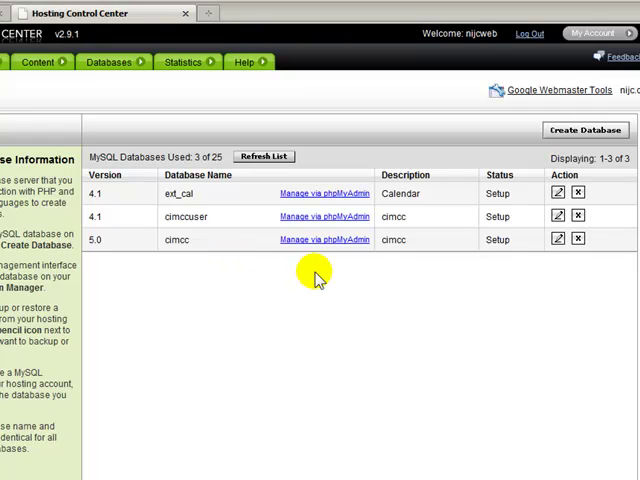
mouse_move(256, 216)
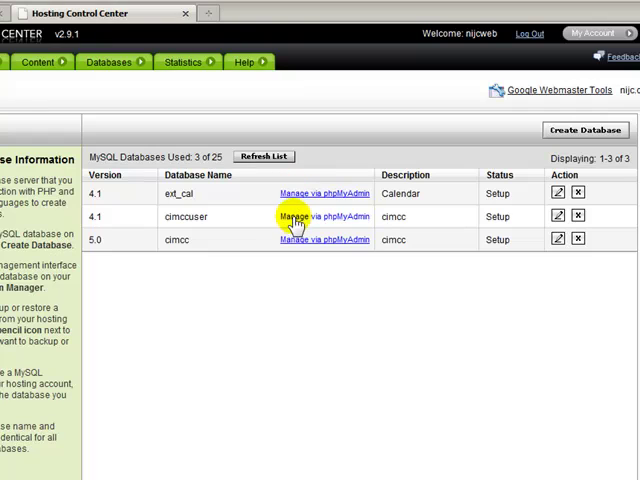
mouse_move(296, 244)
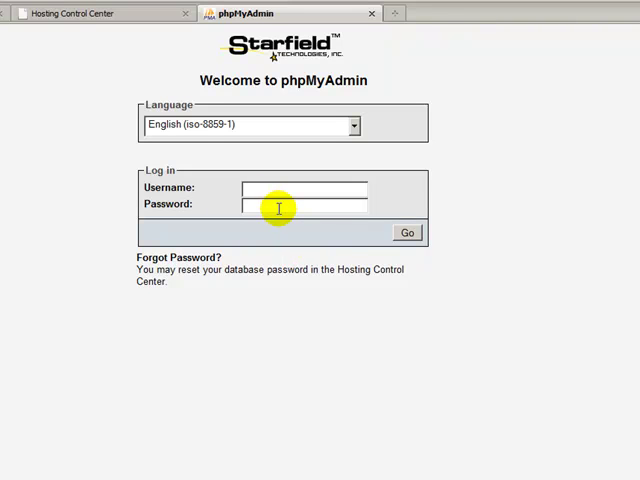
mouse_move(390, 240)
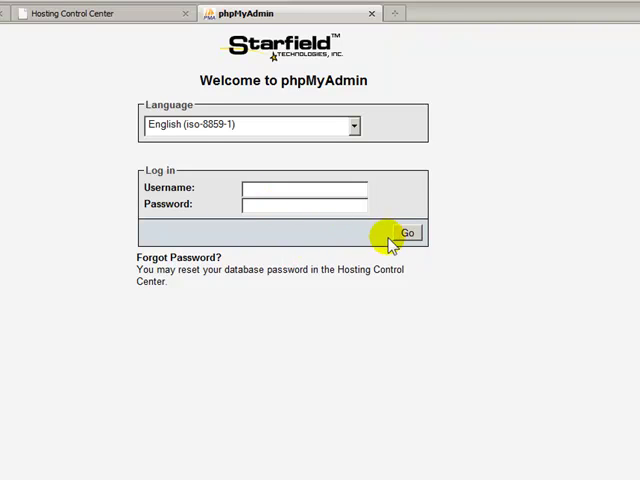
mouse_move(336, 232)
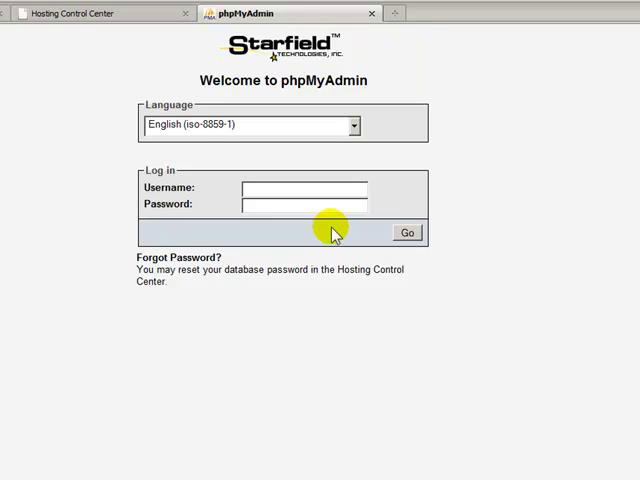
mouse_move(190, 236)
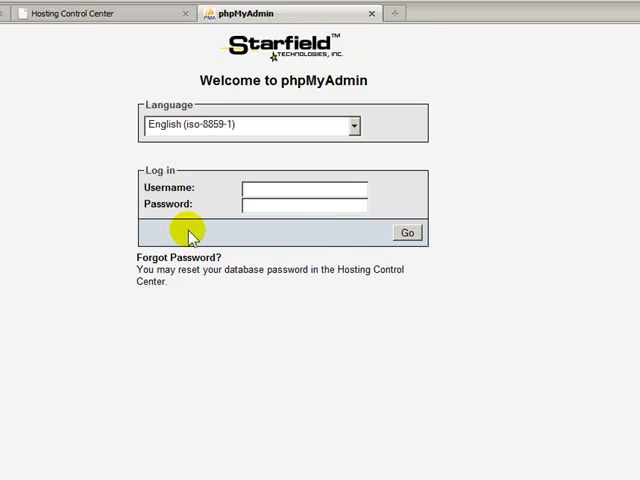
mouse_move(16, 90)
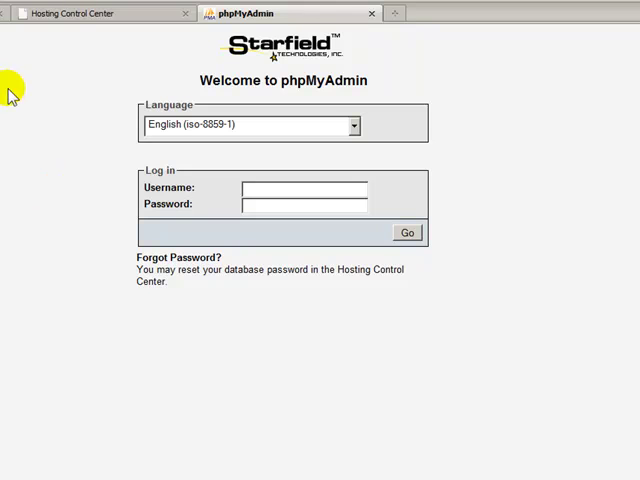
Return to the Hosting Control Center's MySQL databases list from the phpMyAdmin login
click(76, 12)
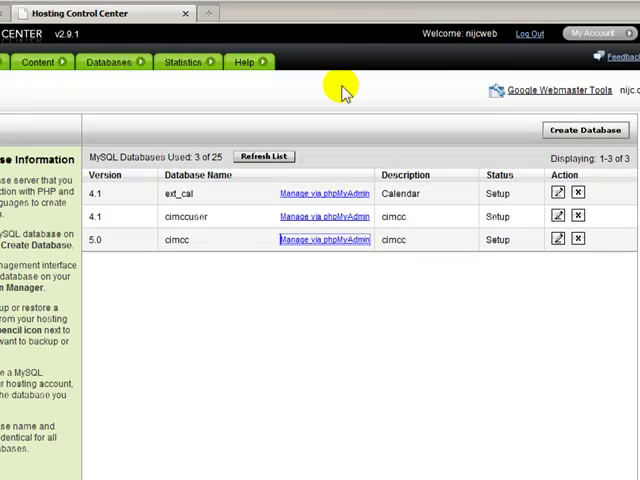
mouse_move(308, 272)
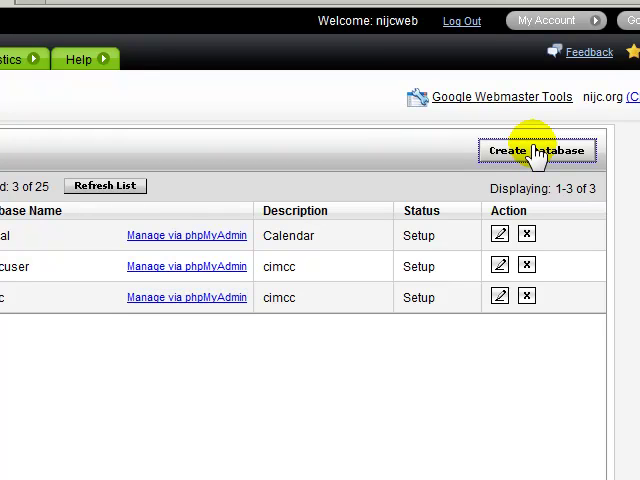
Start a new database with description 'This is a demo', user name demo_jupiter and confirmed password
click(536, 150)
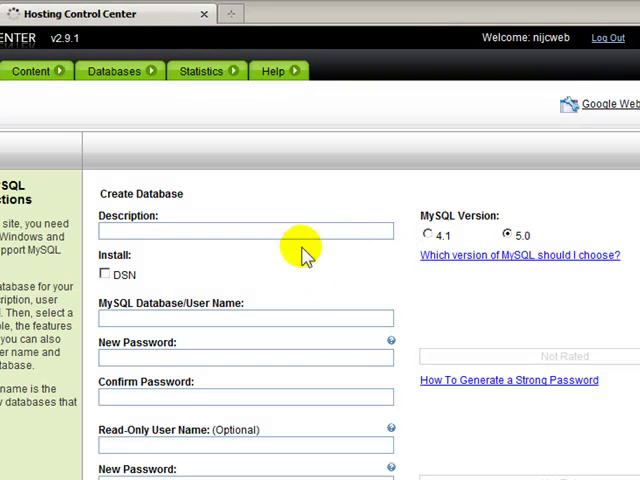
scroll(up, 3)
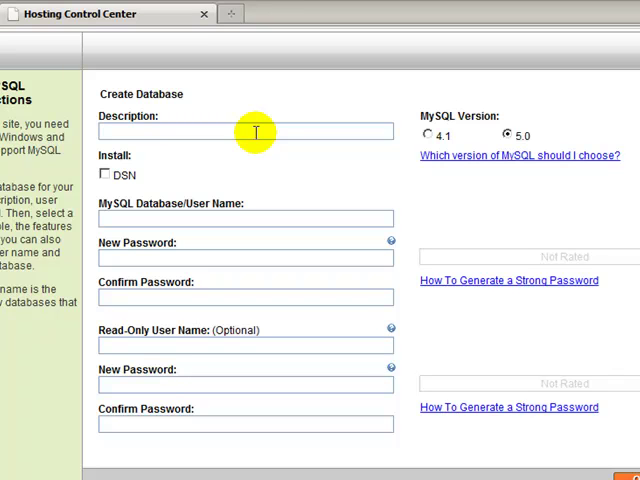
mouse_move(216, 220)
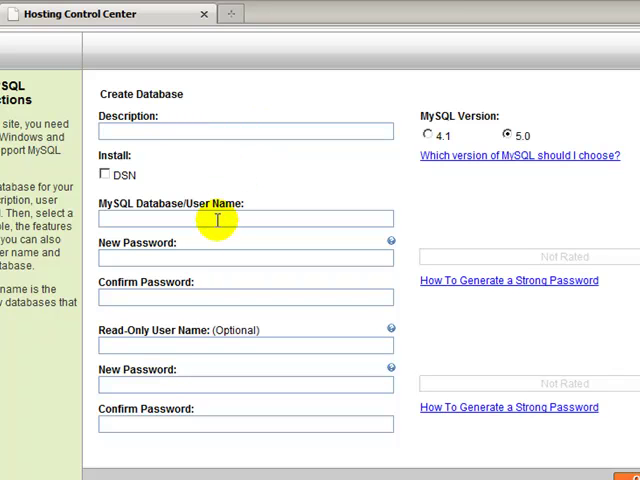
mouse_move(196, 258)
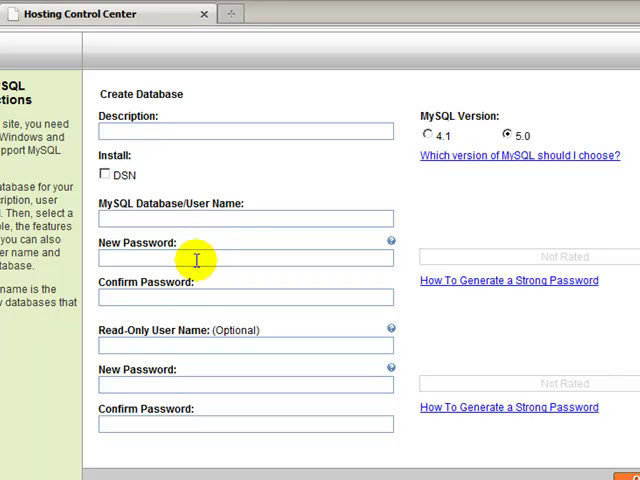
scroll(down, 3)
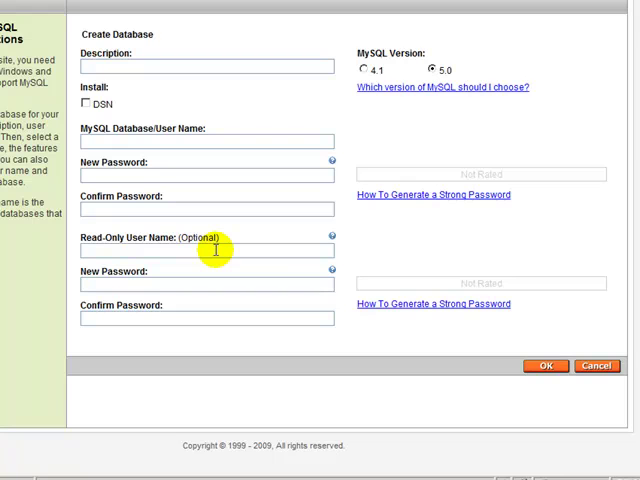
mouse_move(224, 316)
text(d)
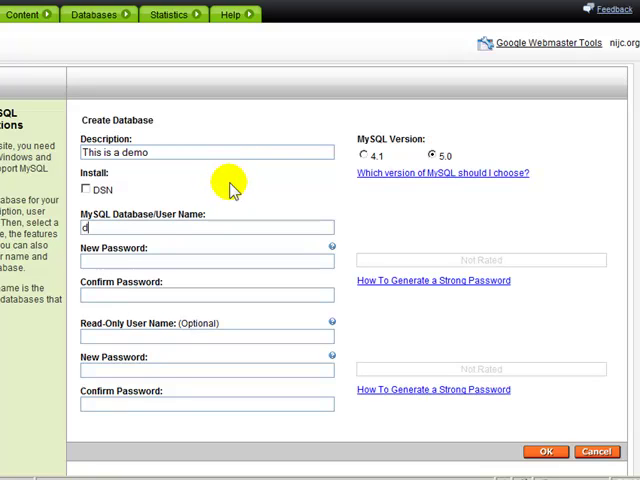
text(emo)
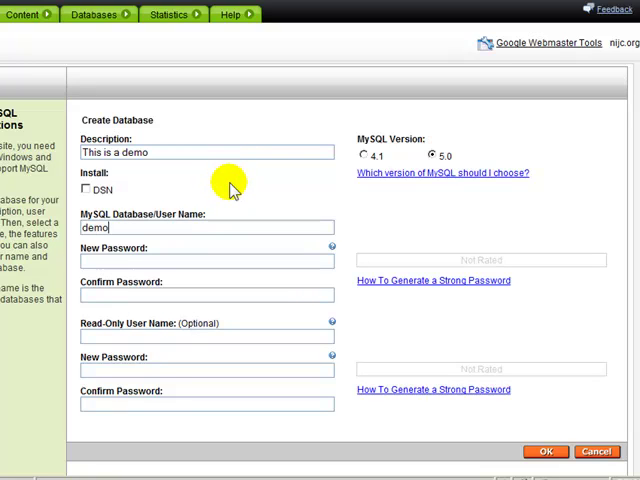
text(_jupiter)
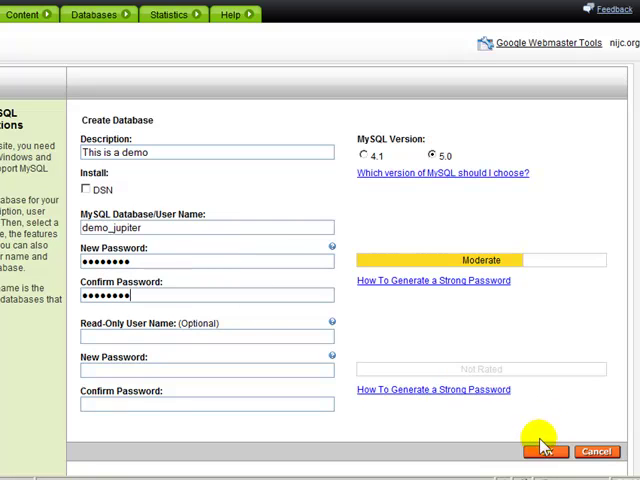
Submit the form, hit the underscore error, and rename the user to demojupiter with passwords re-entered
click(546, 452)
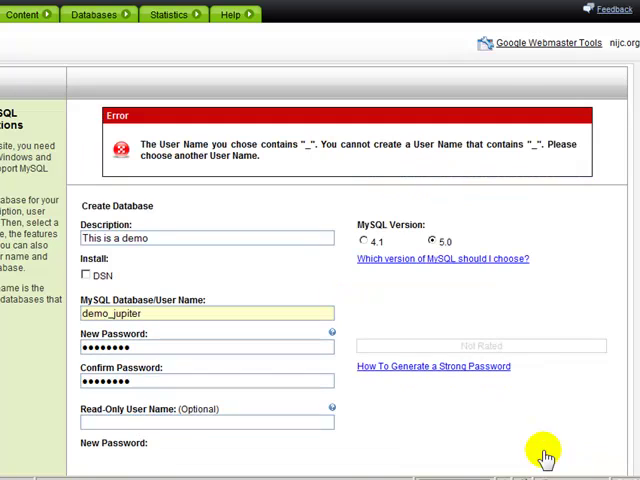
scroll(down, 3)
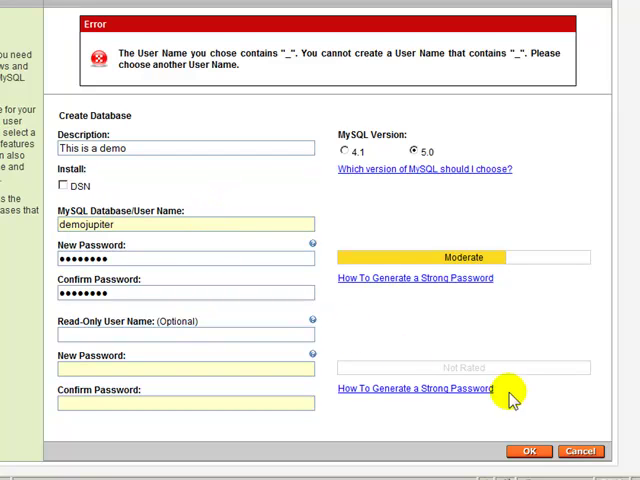
mouse_move(578, 338)
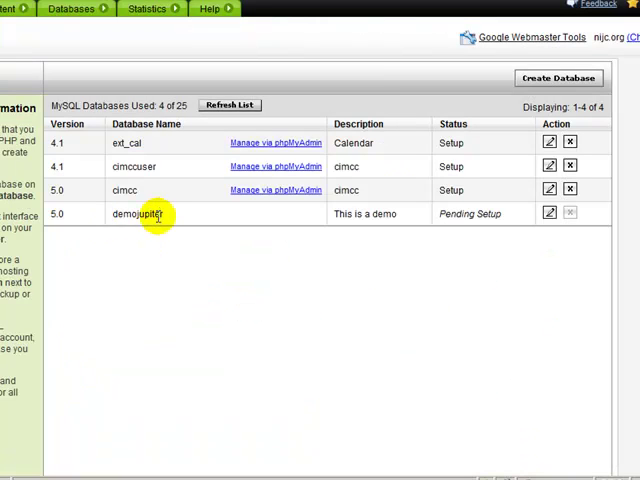
mouse_move(266, 216)
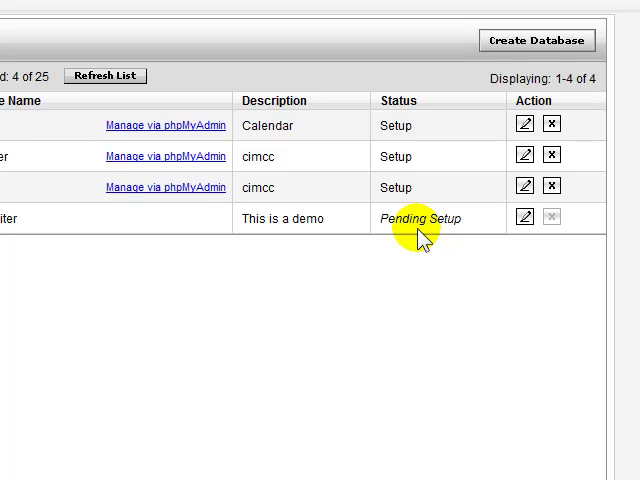
mouse_move(364, 310)
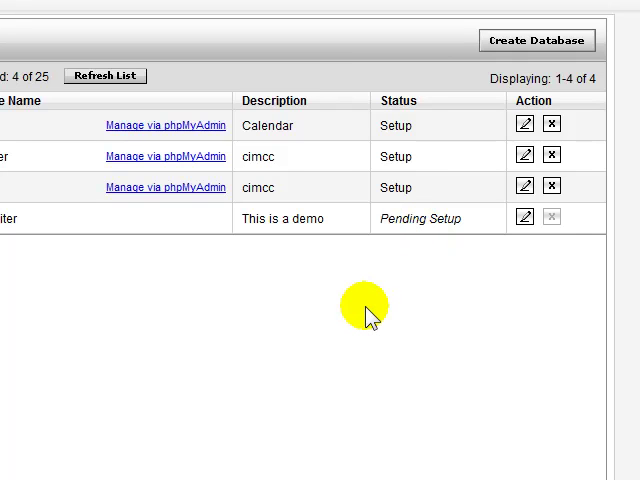
mouse_move(370, 316)
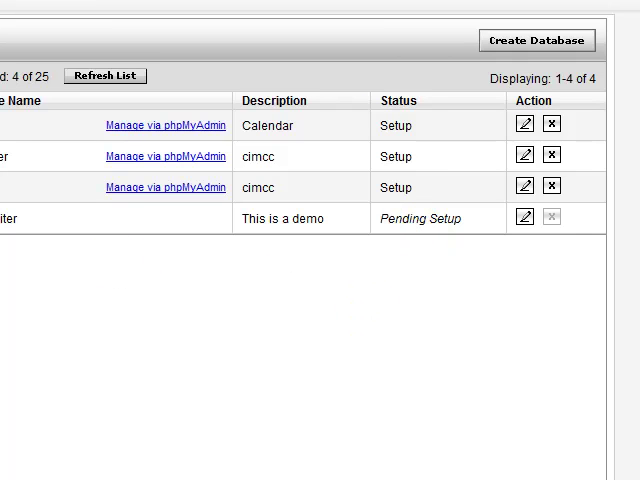
mouse_move(180, 396)
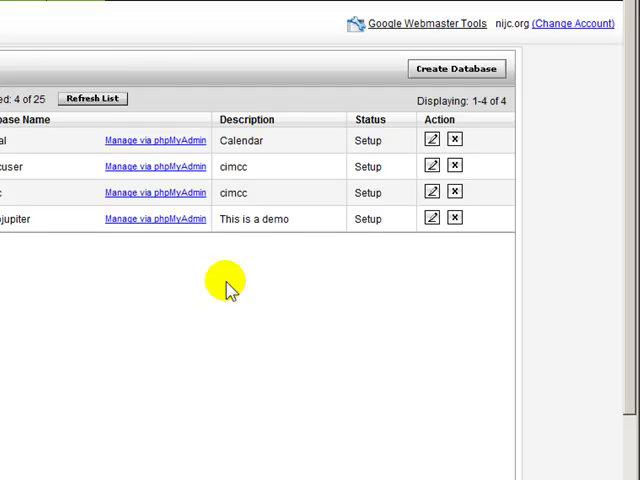
mouse_move(308, 244)
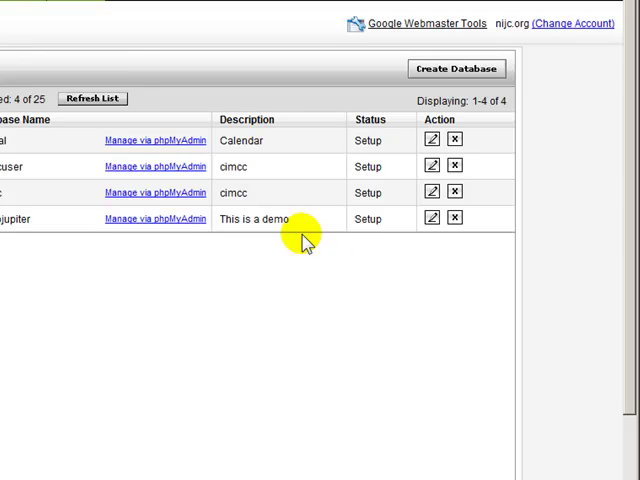
mouse_move(372, 240)
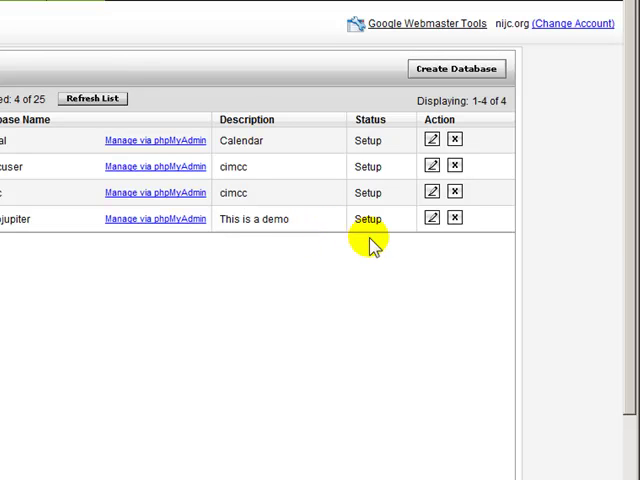
mouse_move(372, 240)
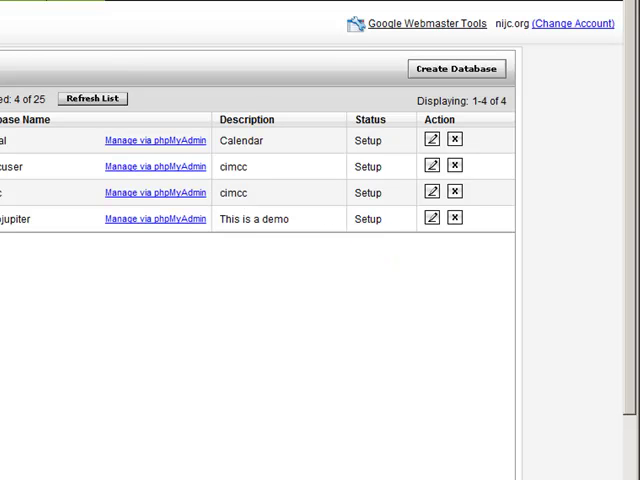
mouse_move(218, 342)
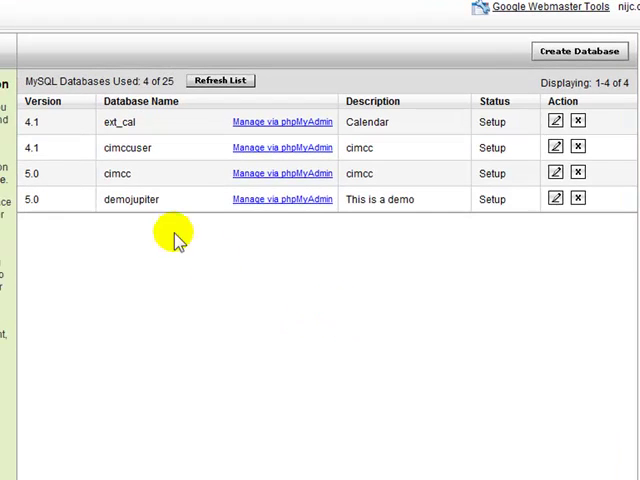
mouse_move(232, 222)
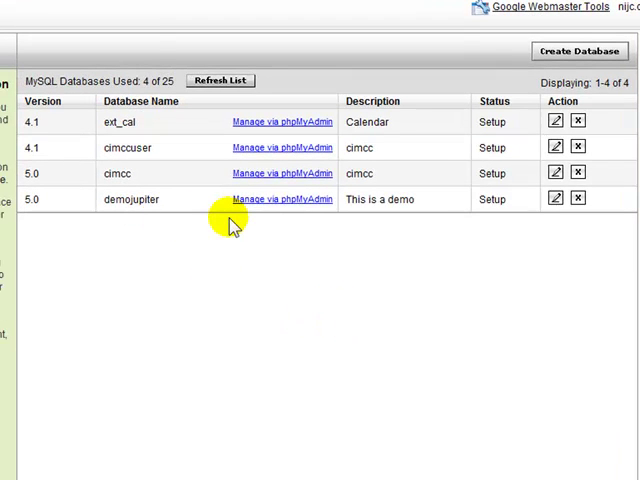
mouse_move(232, 222)
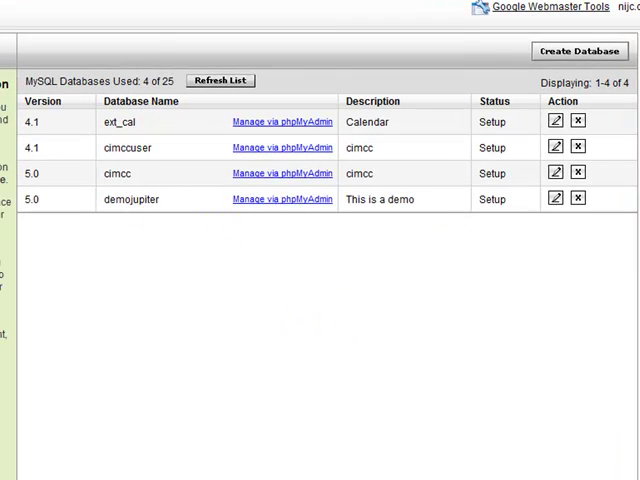
mouse_move(496, 204)
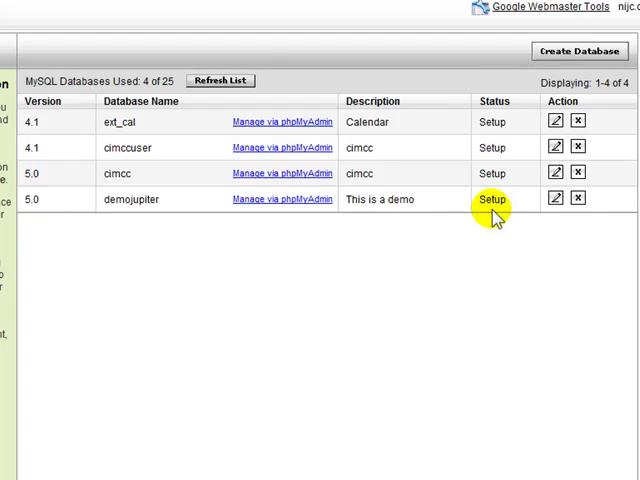
Launch Manage via phpMyAdmin for the now set-up demojupiter database
click(280, 198)
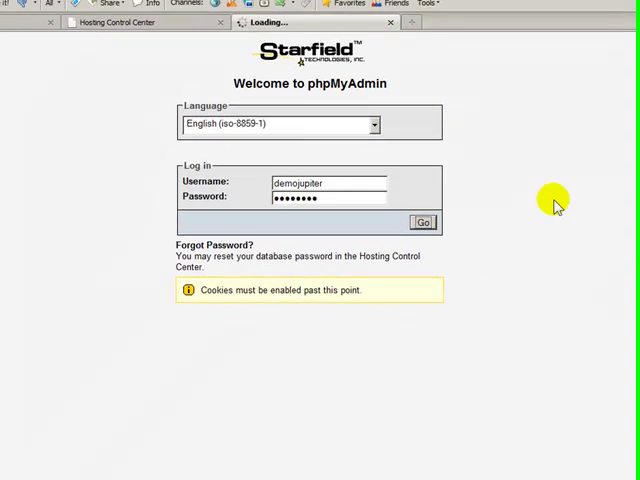
Log in to phpMyAdmin as demojupiter to reach the server overview
click(424, 222)
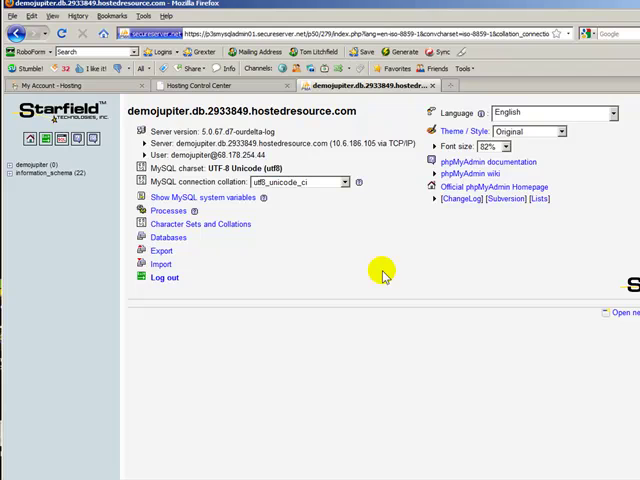
mouse_move(10, 168)
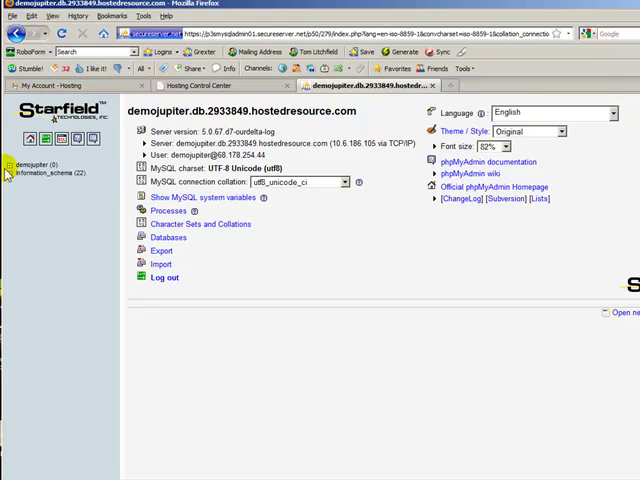
click(36, 164)
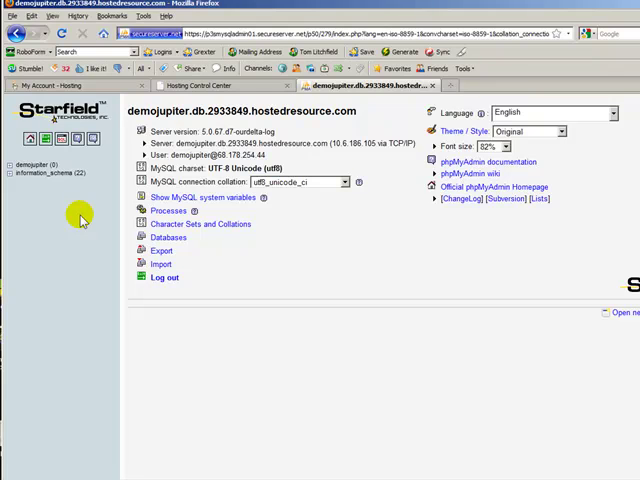
mouse_move(272, 252)
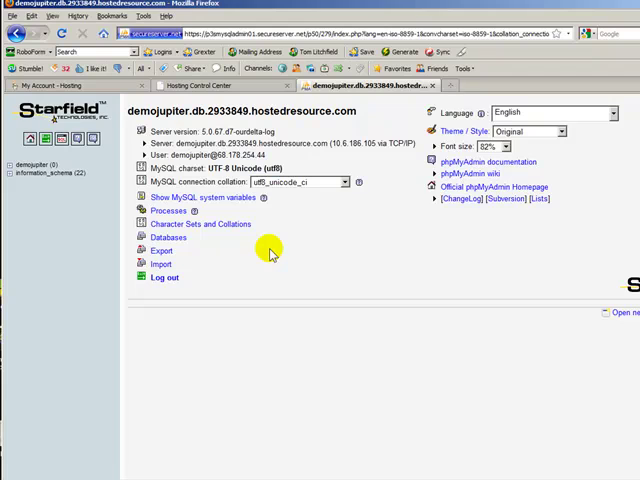